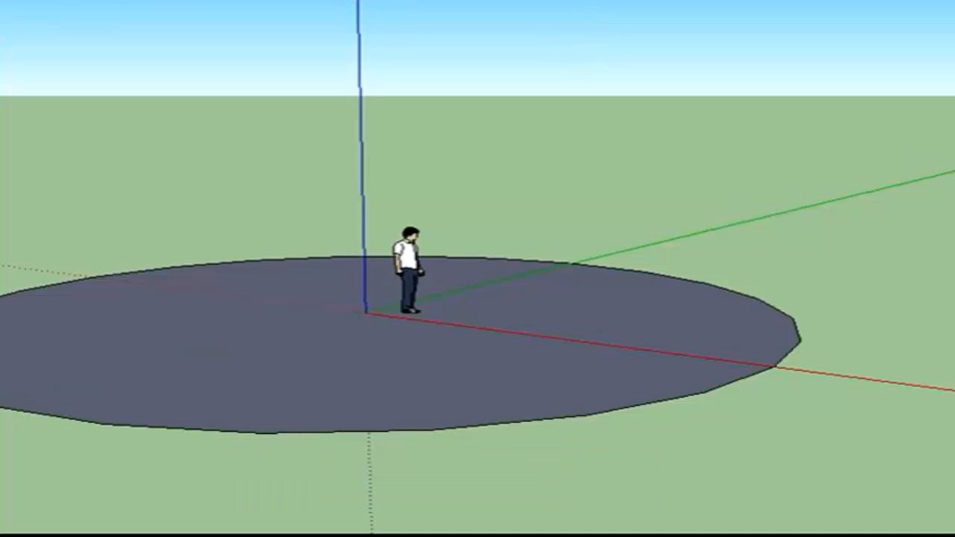
pyautogui.moveTo(178, 365)
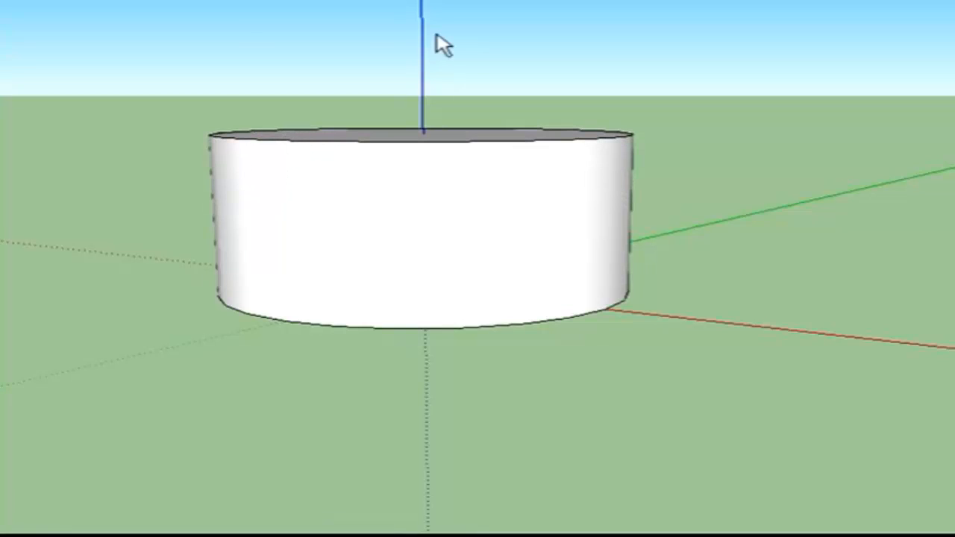
pyautogui.moveTo(432, 116)
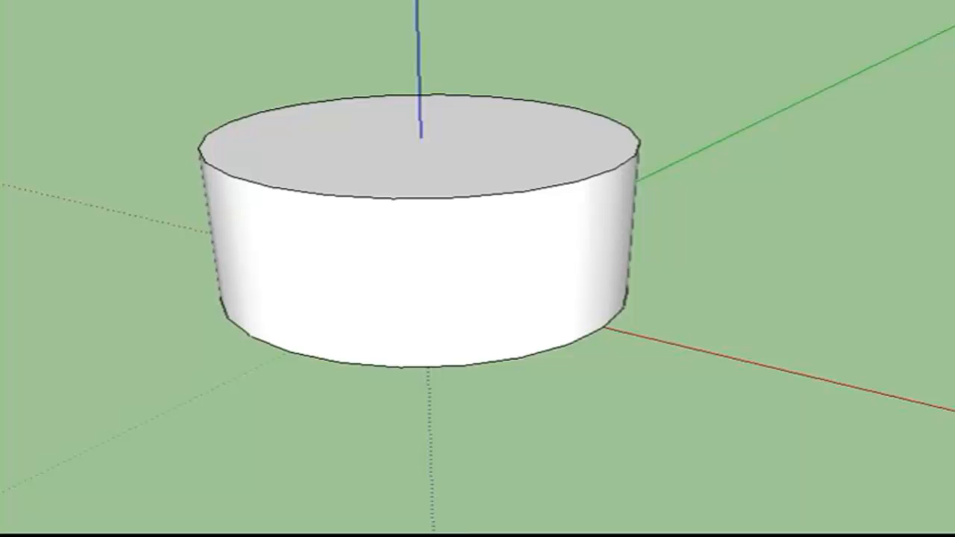
pyautogui.moveTo(175, 193)
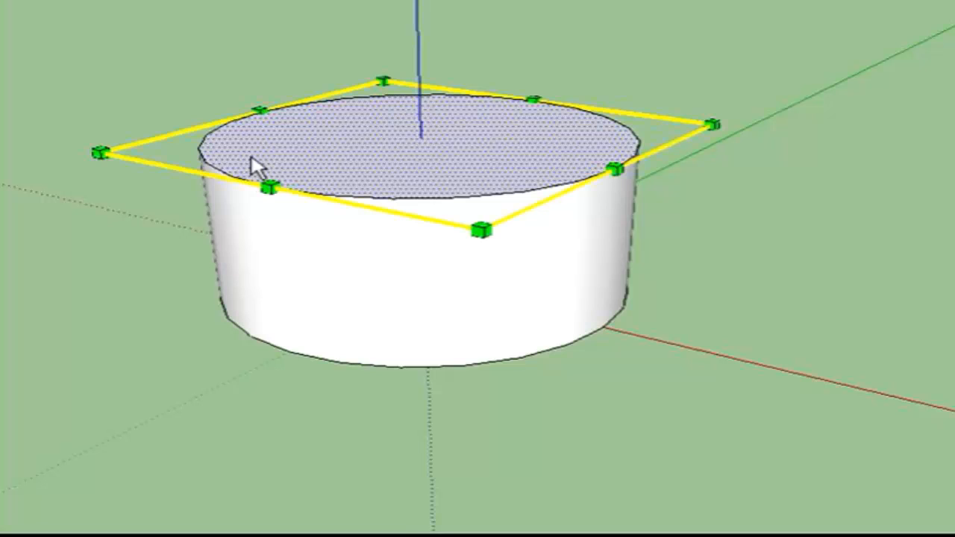
pyautogui.moveTo(102, 153)
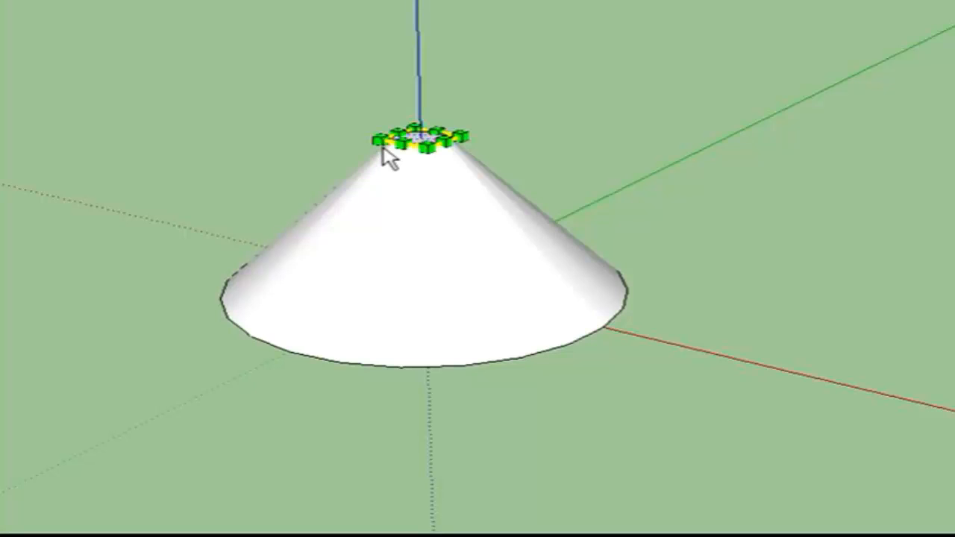
pyautogui.moveTo(260, 140)
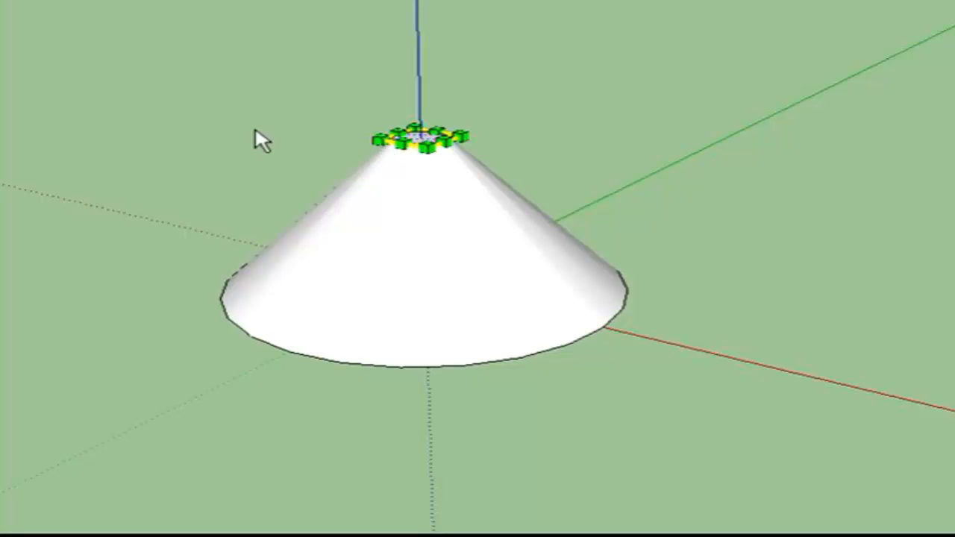
pyautogui.moveTo(260, 140)
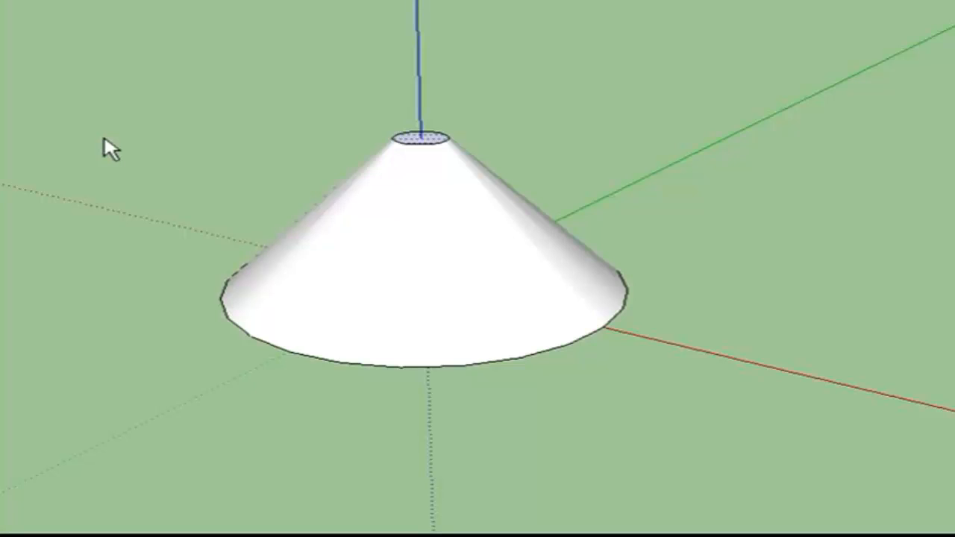
pyautogui.moveTo(190, 313)
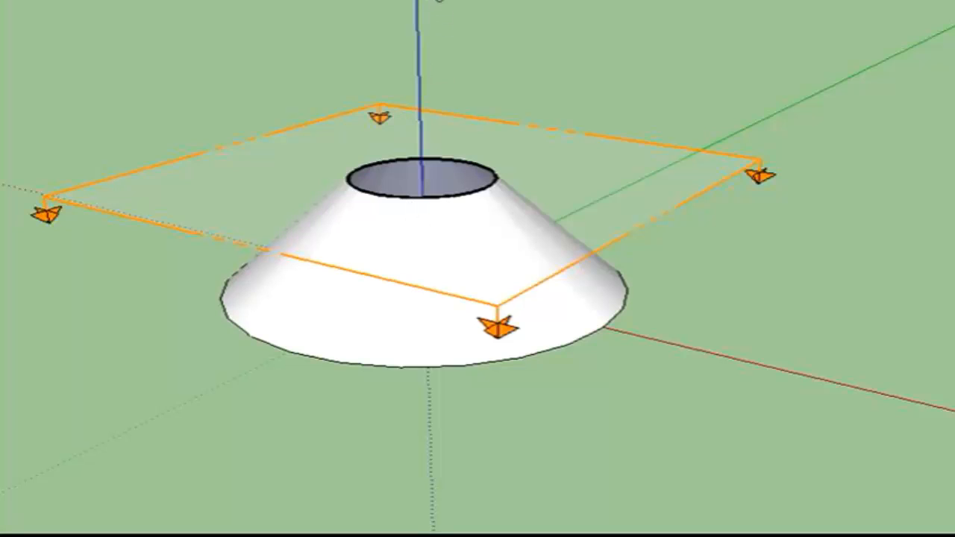
pyautogui.moveTo(485, 89)
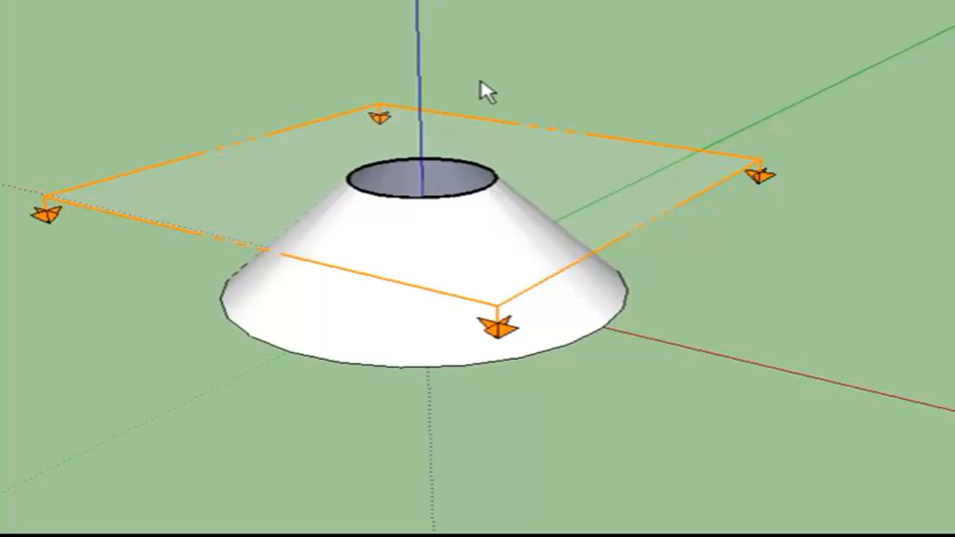
# Orbit down to a low side view of the cone to place the horizontal section plane
pyautogui.moveTo(485, 90); pyautogui.dragTo(679, 444)
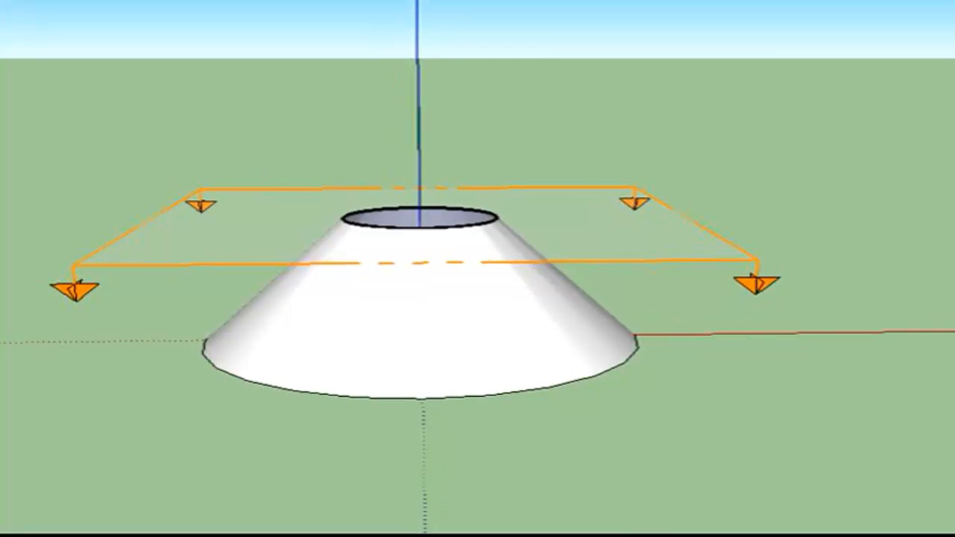
pyautogui.moveTo(149, 228)
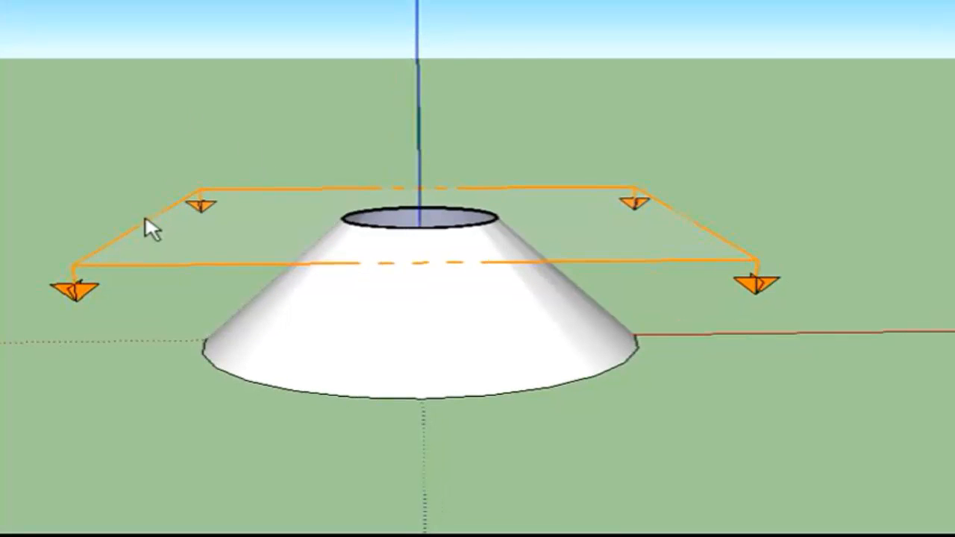
pyautogui.moveTo(127, 258)
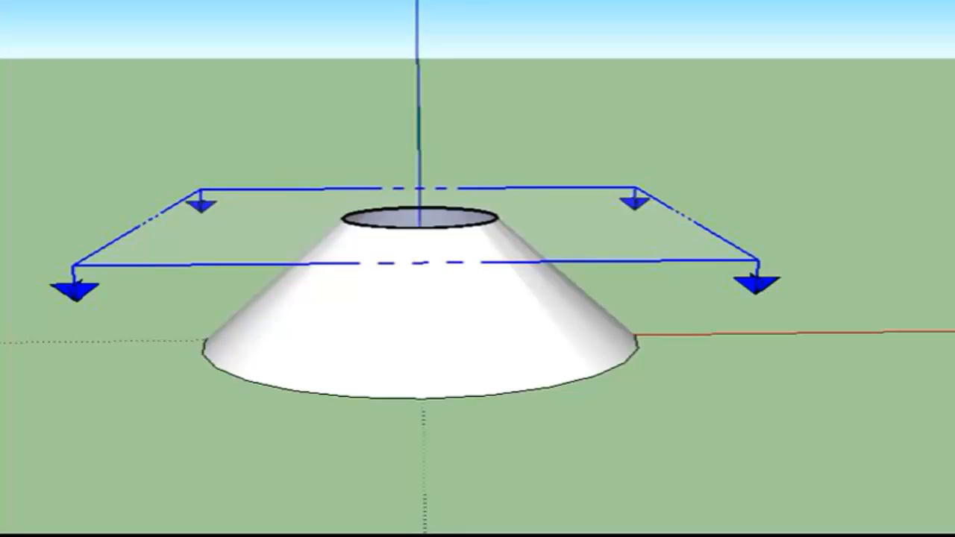
pyautogui.moveTo(120, 257)
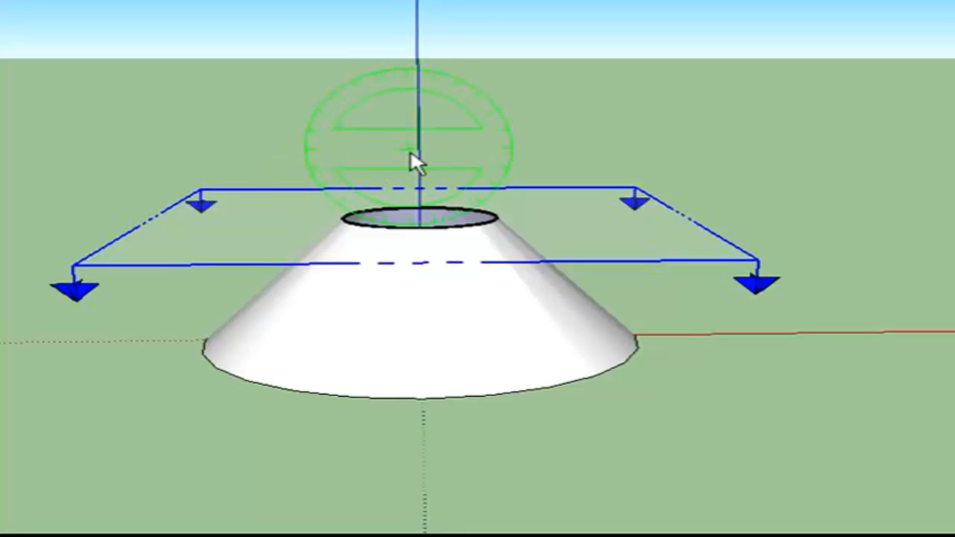
pyautogui.moveTo(455, 152)
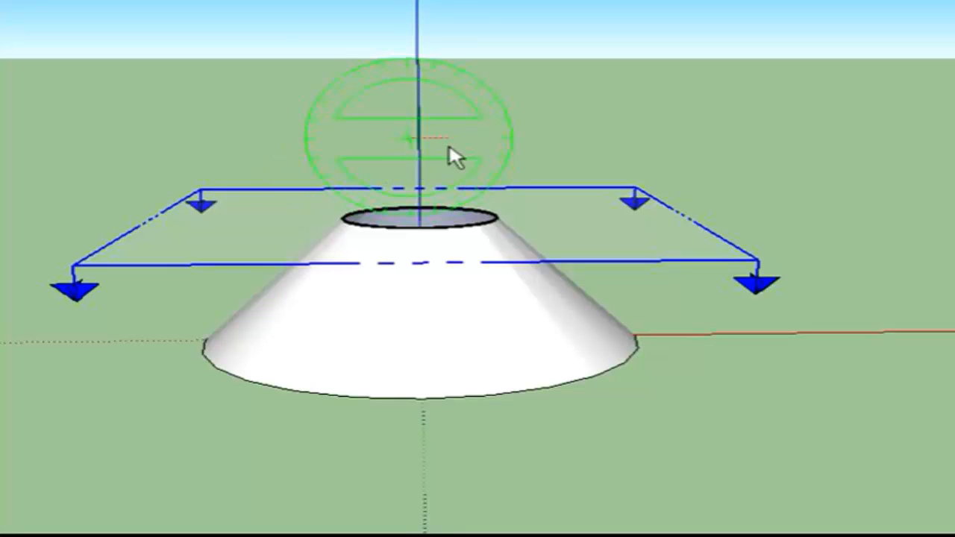
pyautogui.moveTo(713, 160)
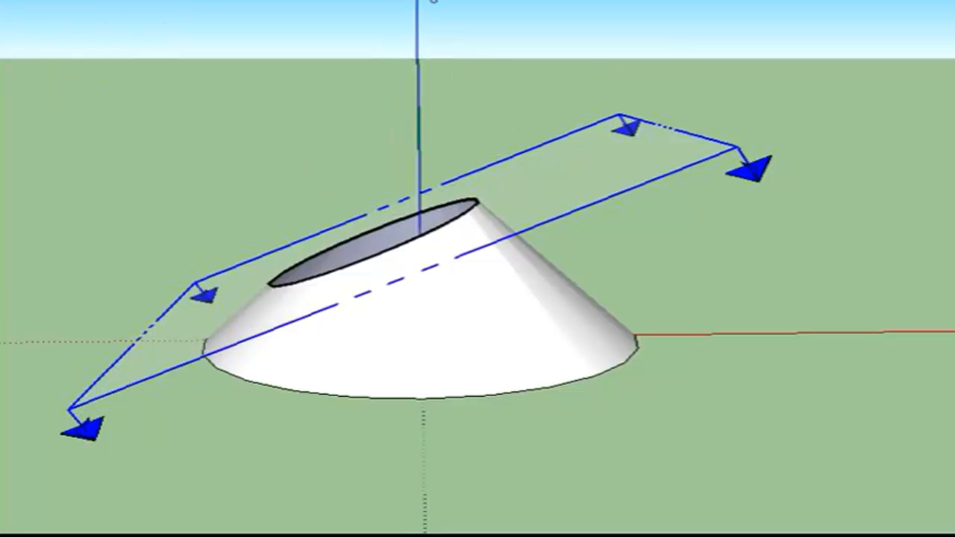
pyautogui.moveTo(382, 151)
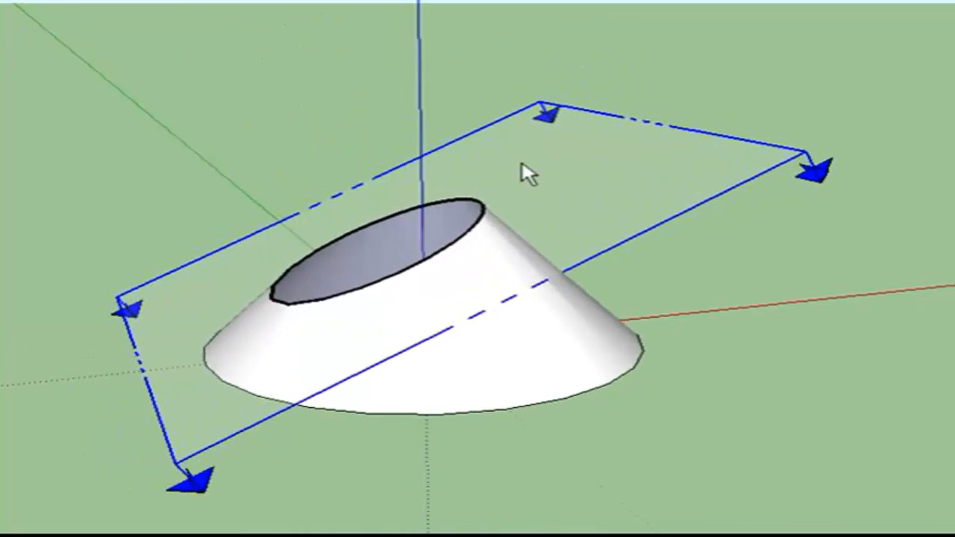
pyautogui.moveTo(526, 172); pyautogui.dragTo(783, 125)
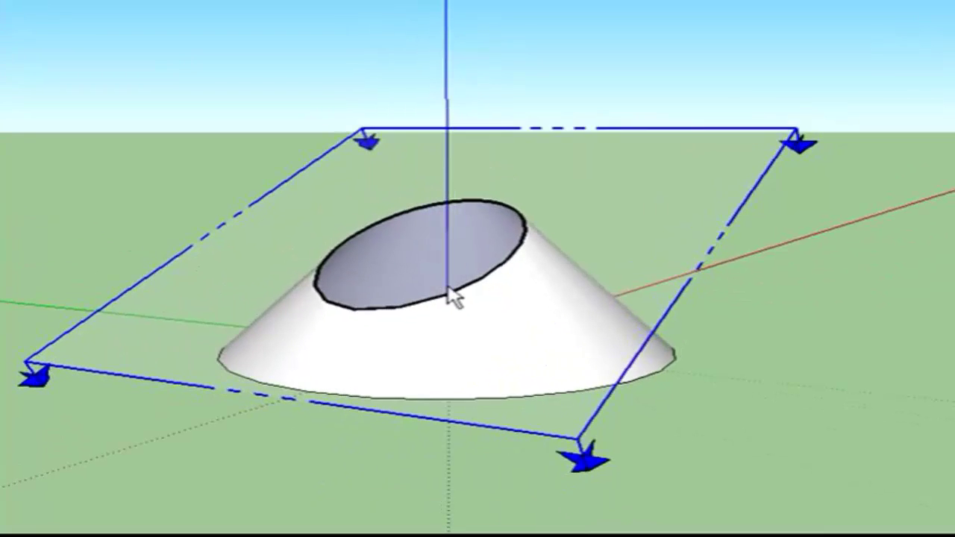
pyautogui.moveTo(448, 295); pyautogui.dragTo(489, 427)
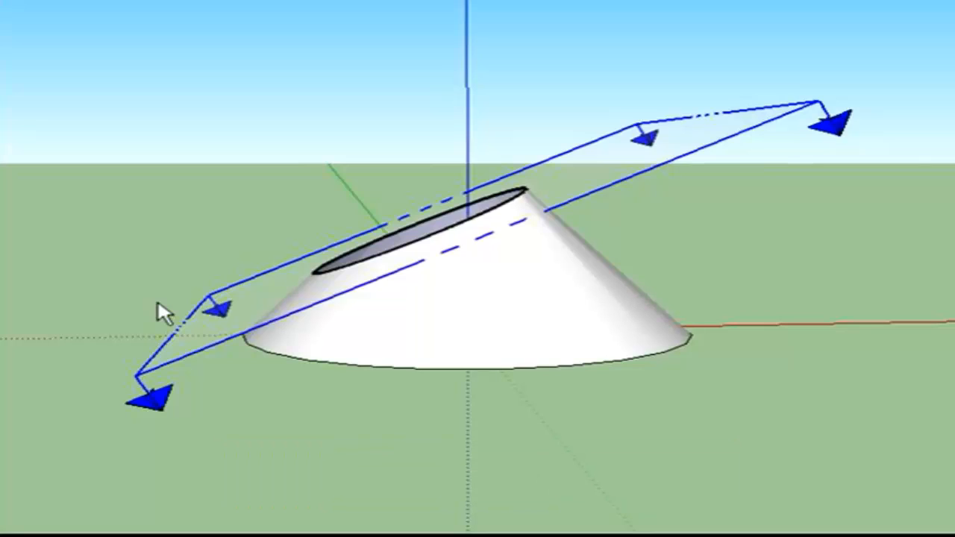
pyautogui.moveTo(314, 239)
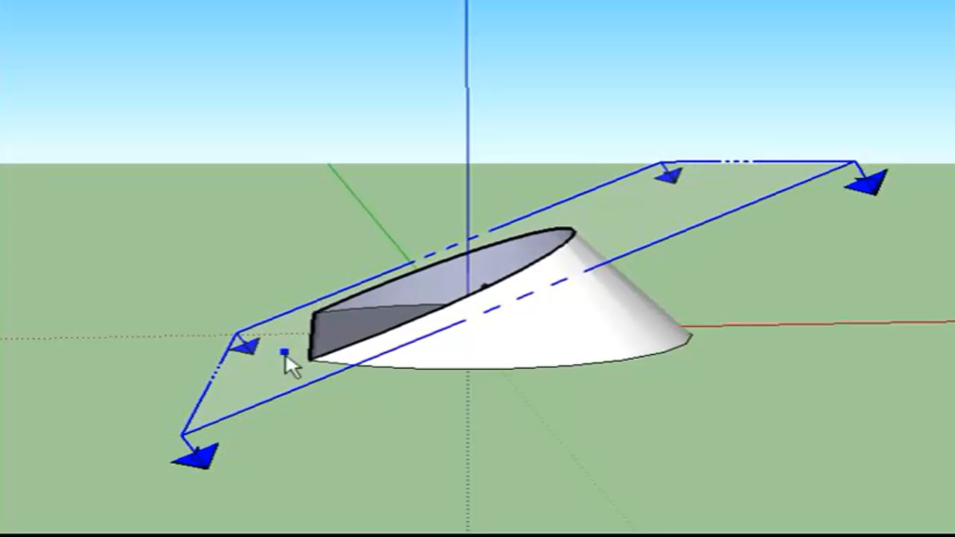
pyautogui.moveTo(267, 293)
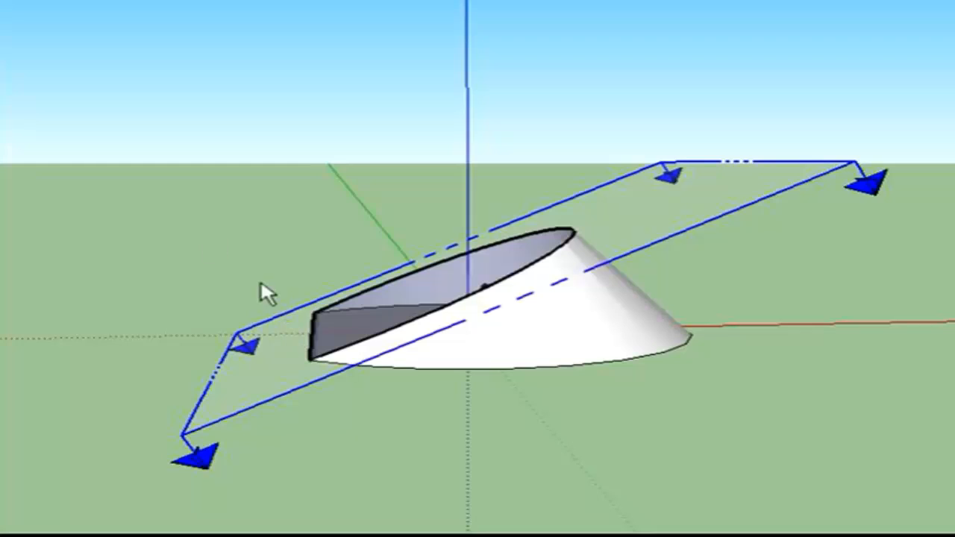
pyautogui.moveTo(352, 6)
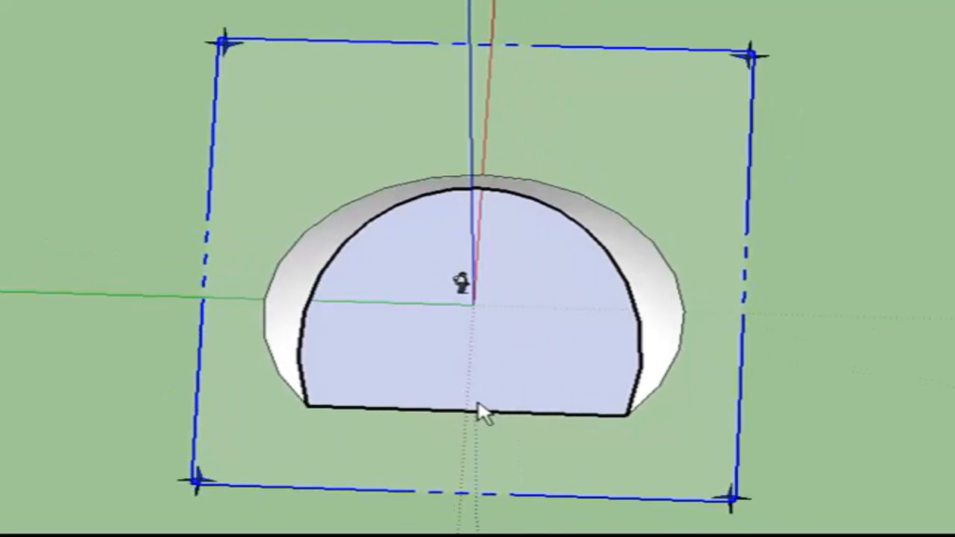
# Orbit around the cone to inspect the steeper parabolic cut
pyautogui.moveTo(482, 410); pyautogui.dragTo(149, 287)
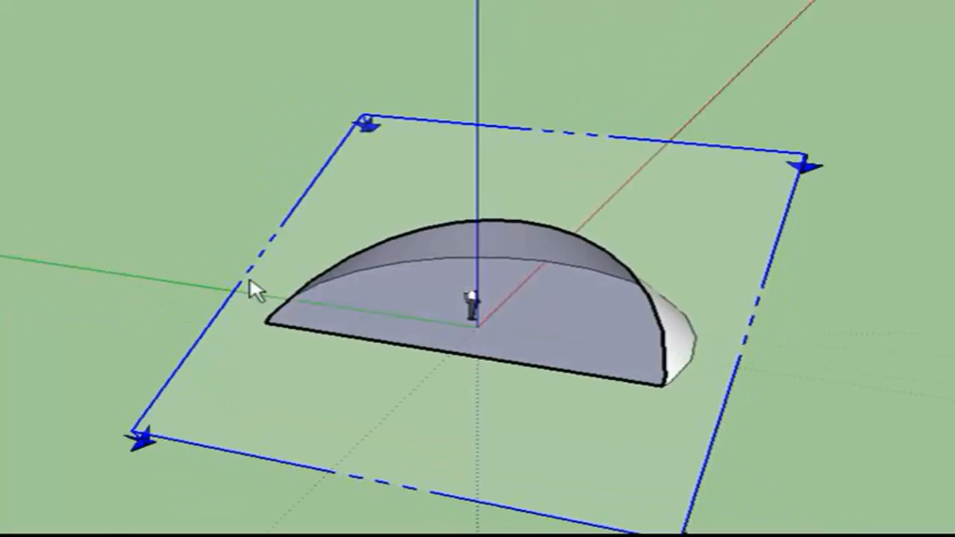
pyautogui.moveTo(257, 287); pyautogui.dragTo(340, 347)
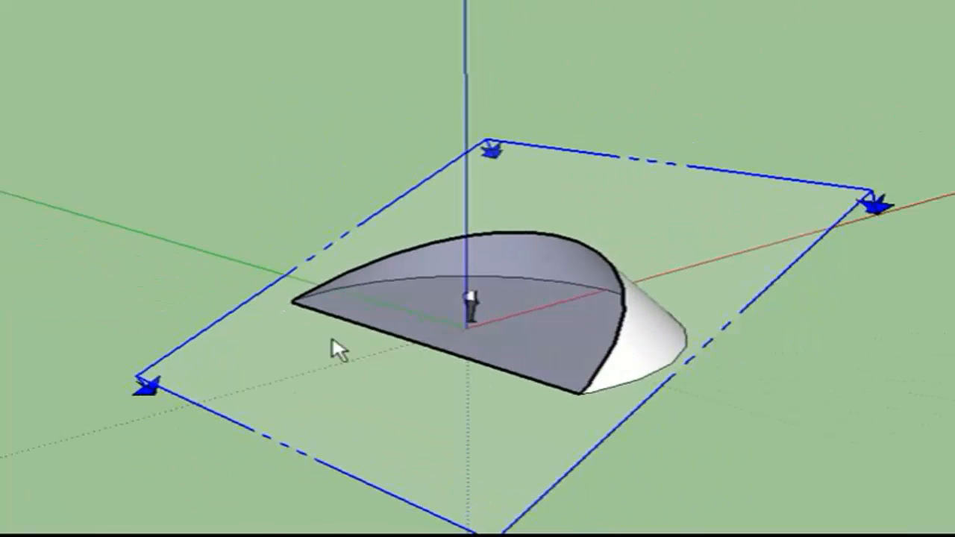
pyautogui.moveTo(340, 347); pyautogui.dragTo(418, 466)
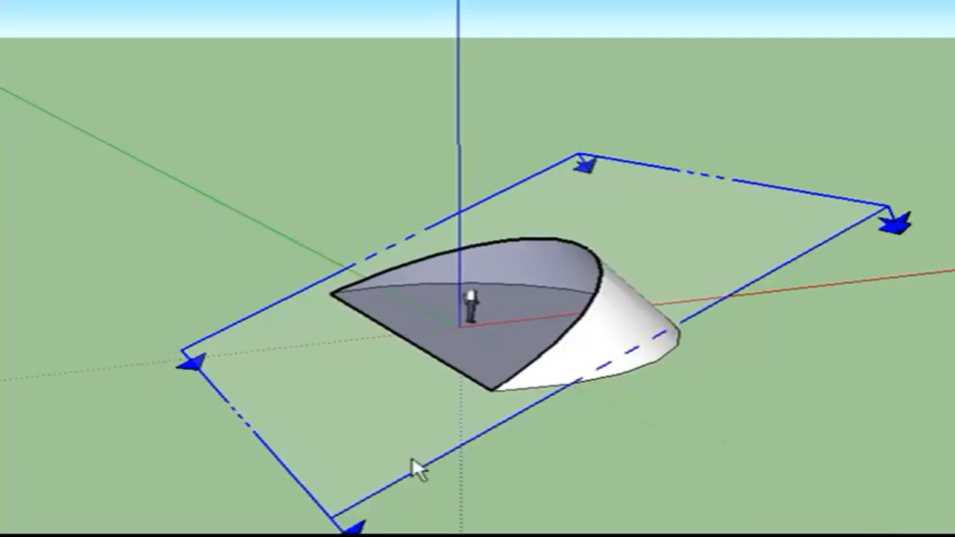
pyautogui.moveTo(418, 463); pyautogui.dragTo(276, 425)
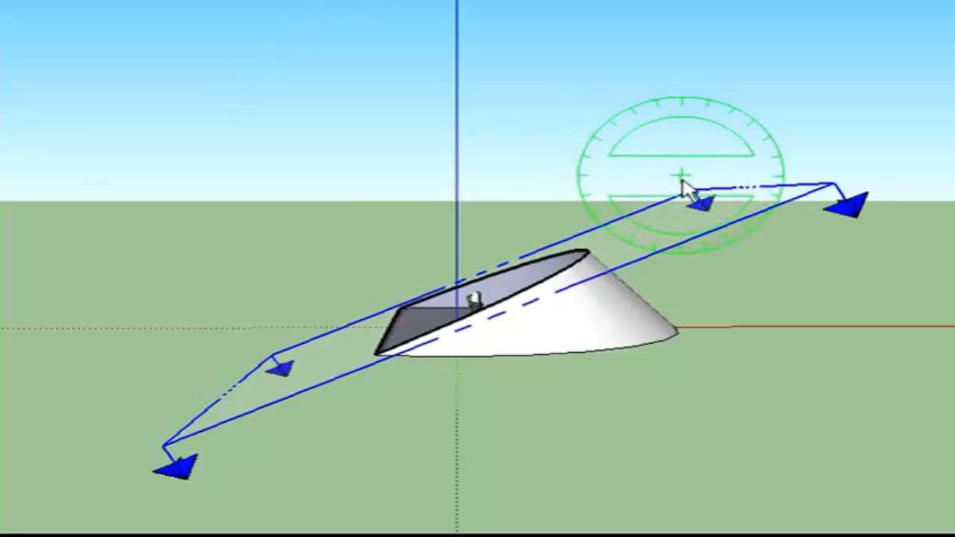
pyautogui.moveTo(781, 138)
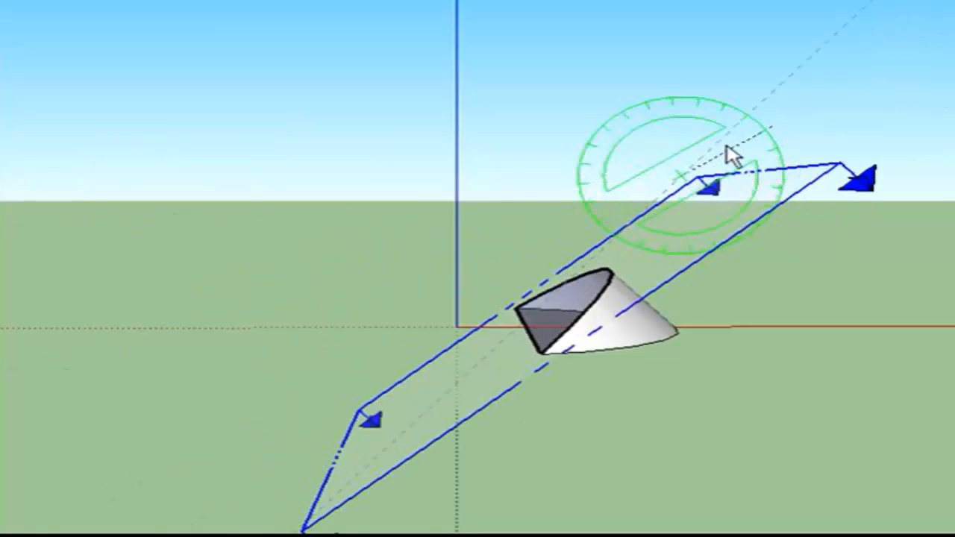
pyautogui.moveTo(731, 152)
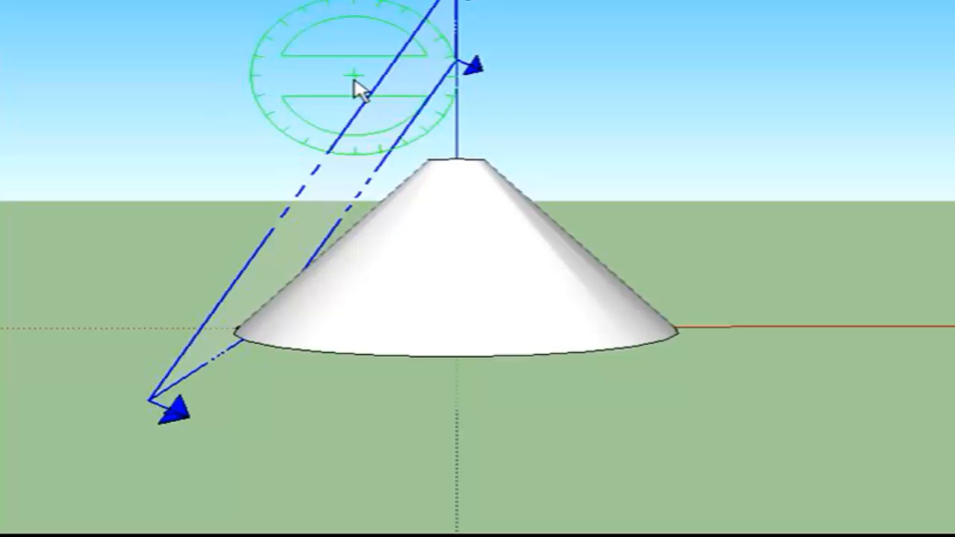
pyautogui.moveTo(138, 86)
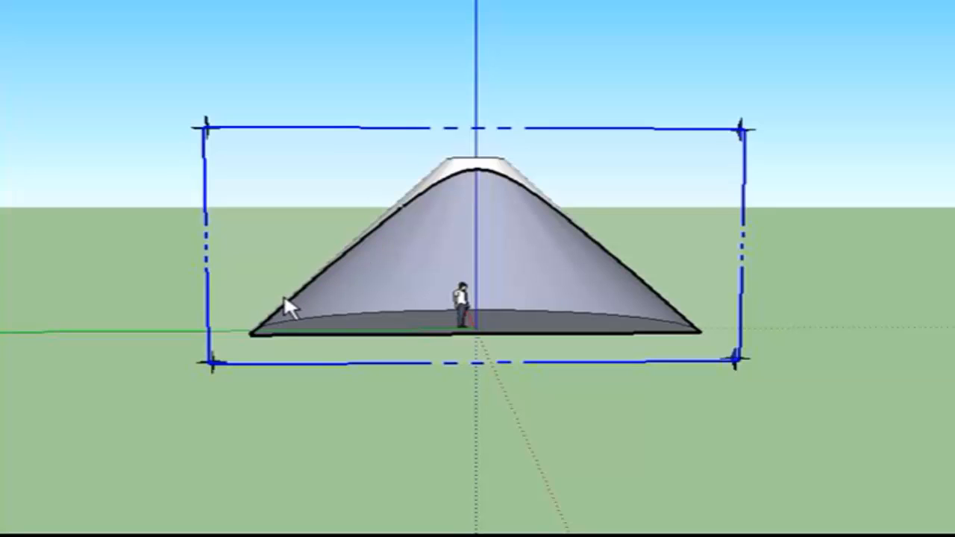
pyautogui.moveTo(396, 216)
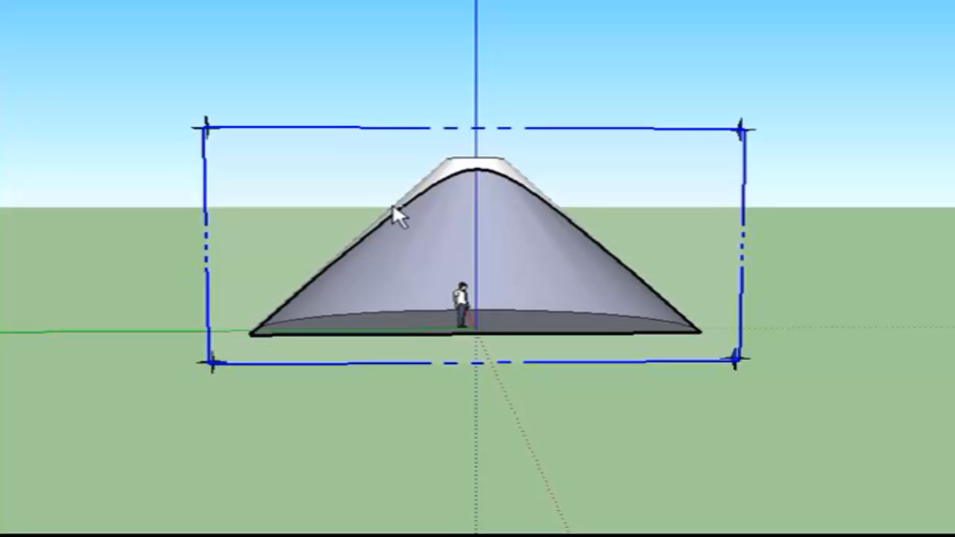
pyautogui.moveTo(530, 198)
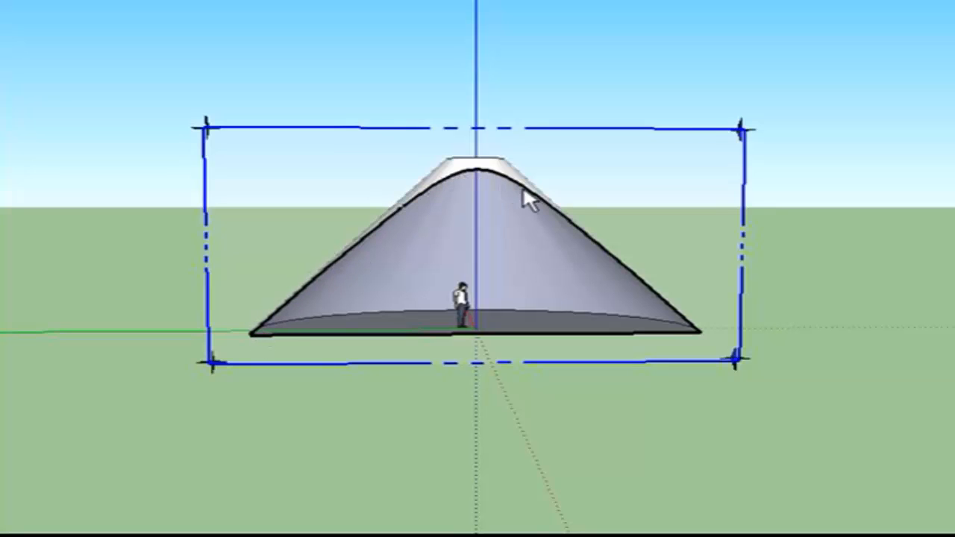
pyautogui.moveTo(634, 291)
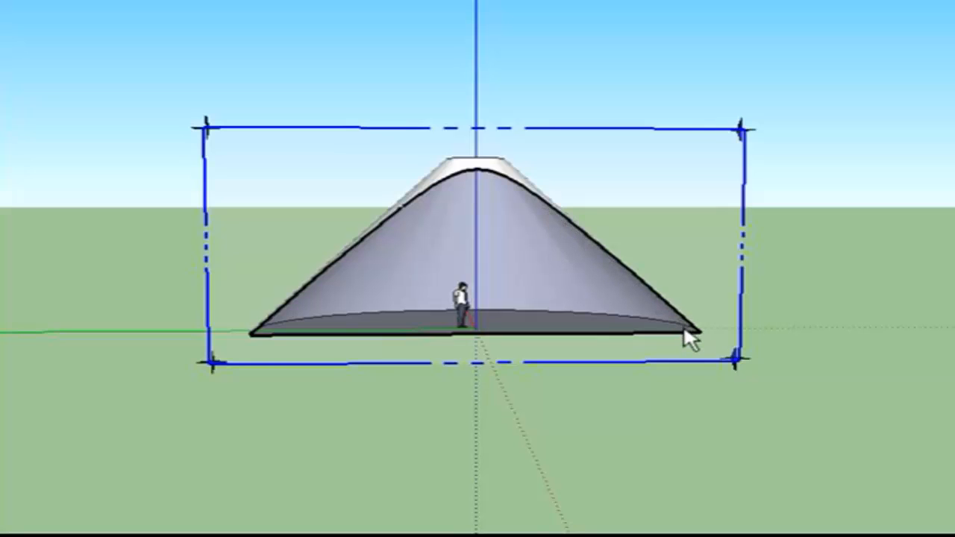
pyautogui.moveTo(477, 168)
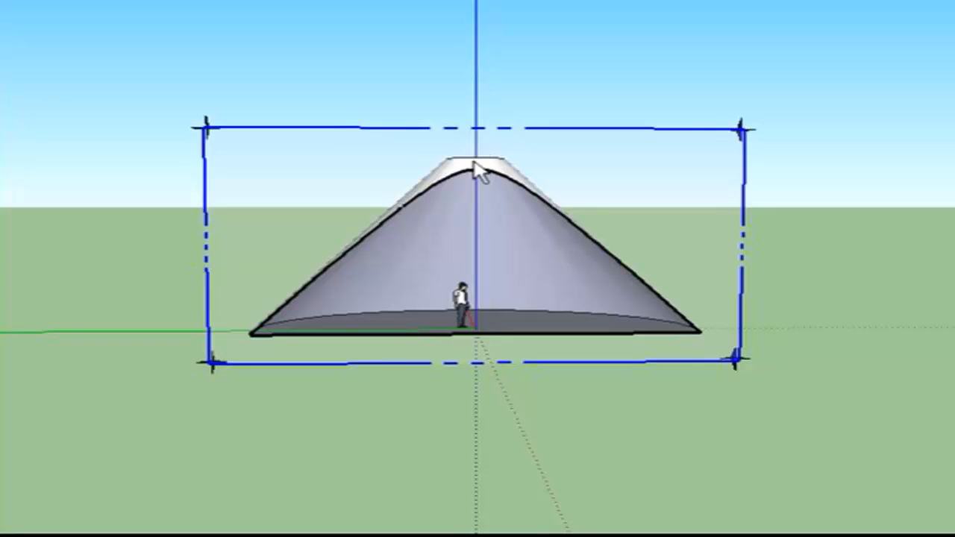
pyautogui.moveTo(438, 102)
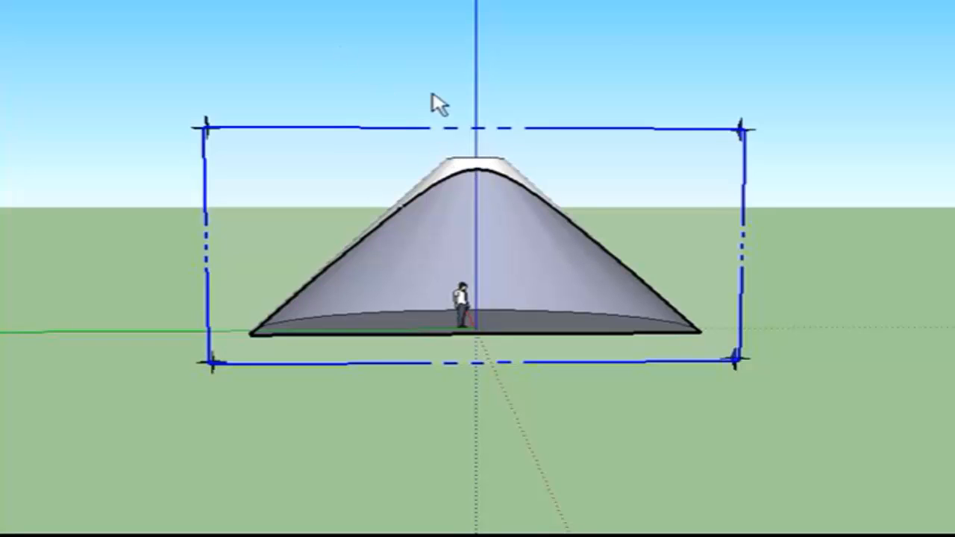
pyautogui.moveTo(575, 80)
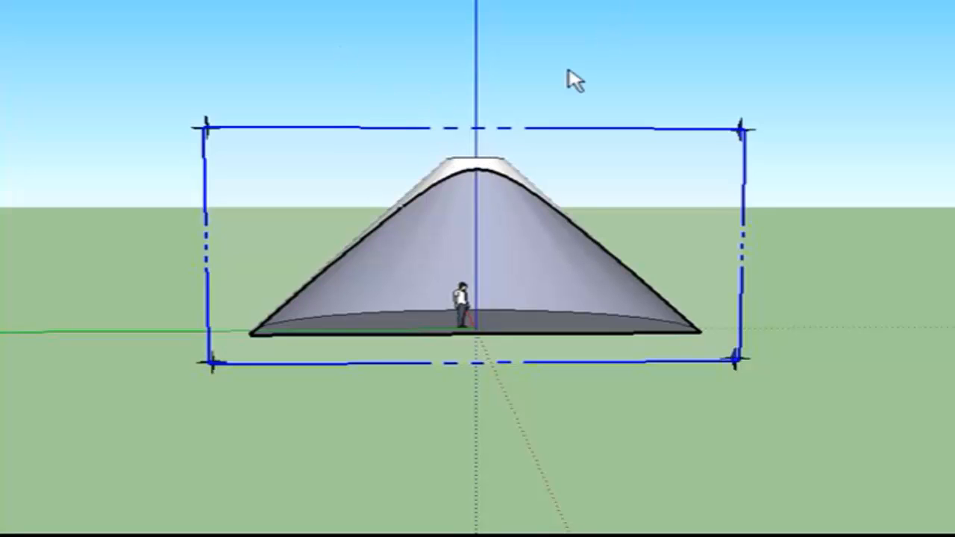
pyautogui.moveTo(532, 244)
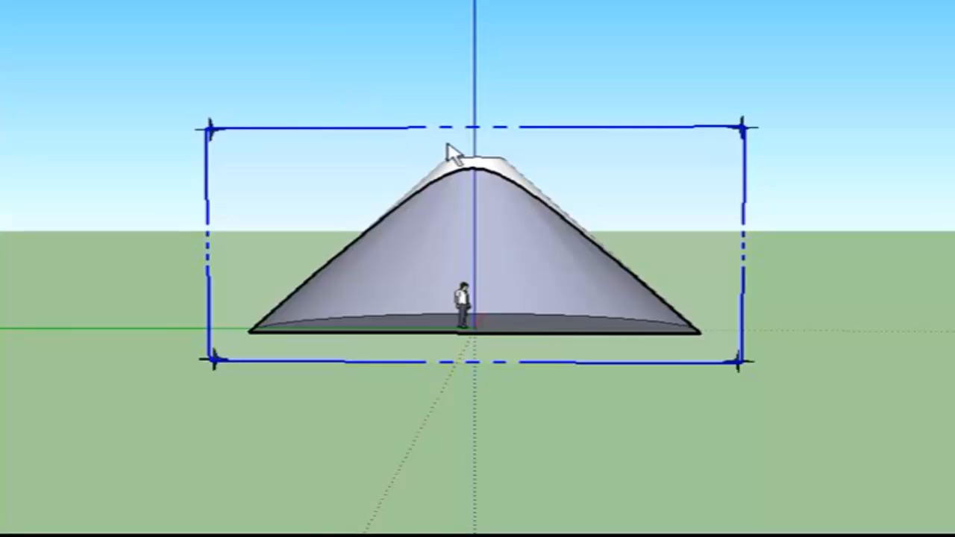
pyautogui.moveTo(384, 142)
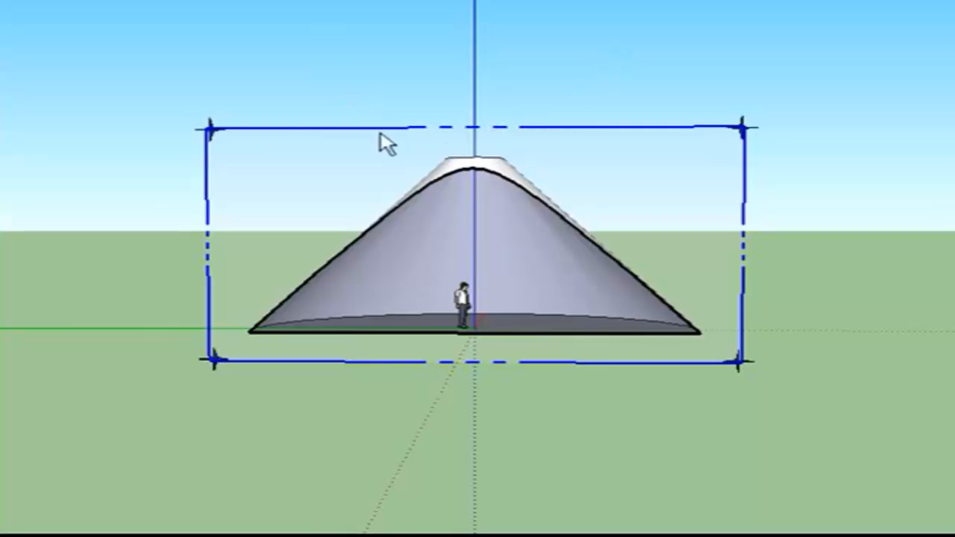
pyautogui.moveTo(359, 81)
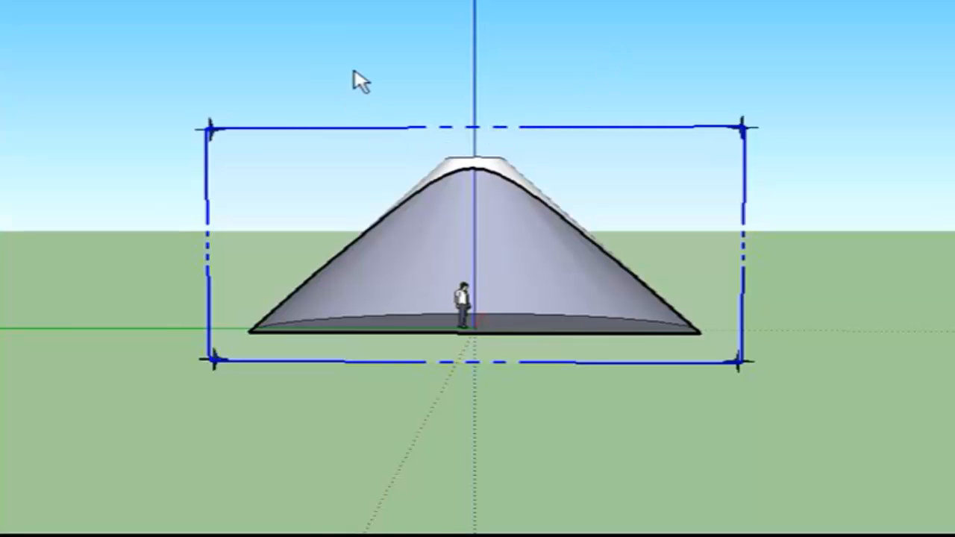